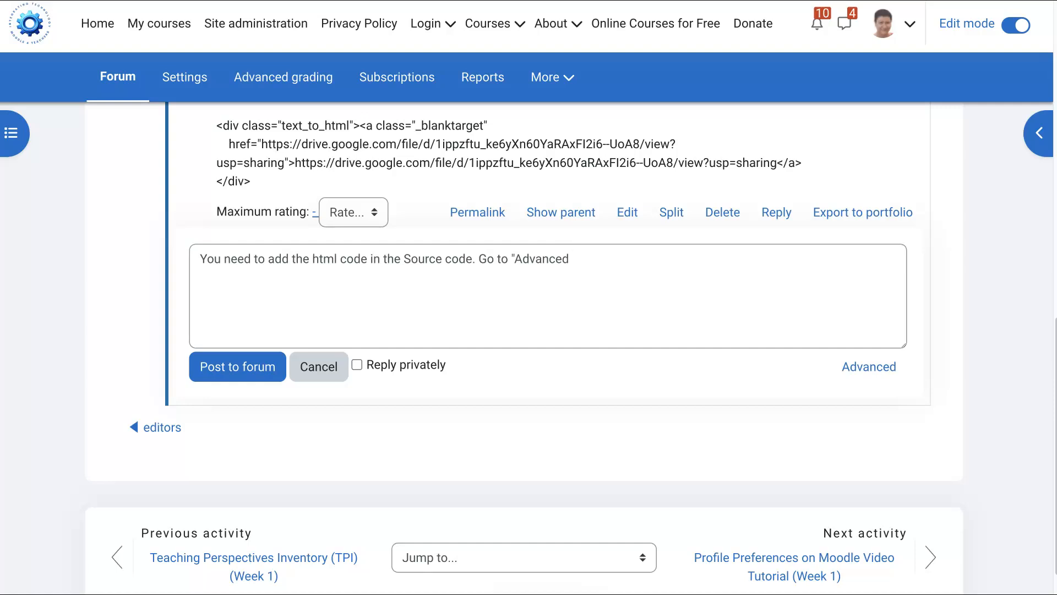
pyautogui.moveTo(548, 174)
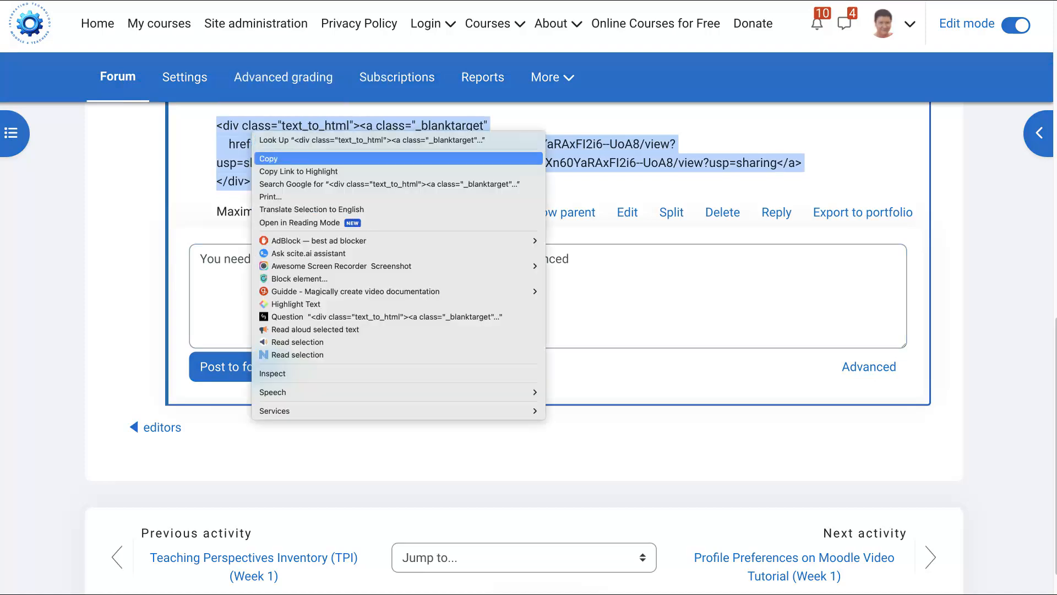
# Copy the div/anchor HTML snippet with the Drive video link from the earlier post.
pyautogui.click(268, 159)
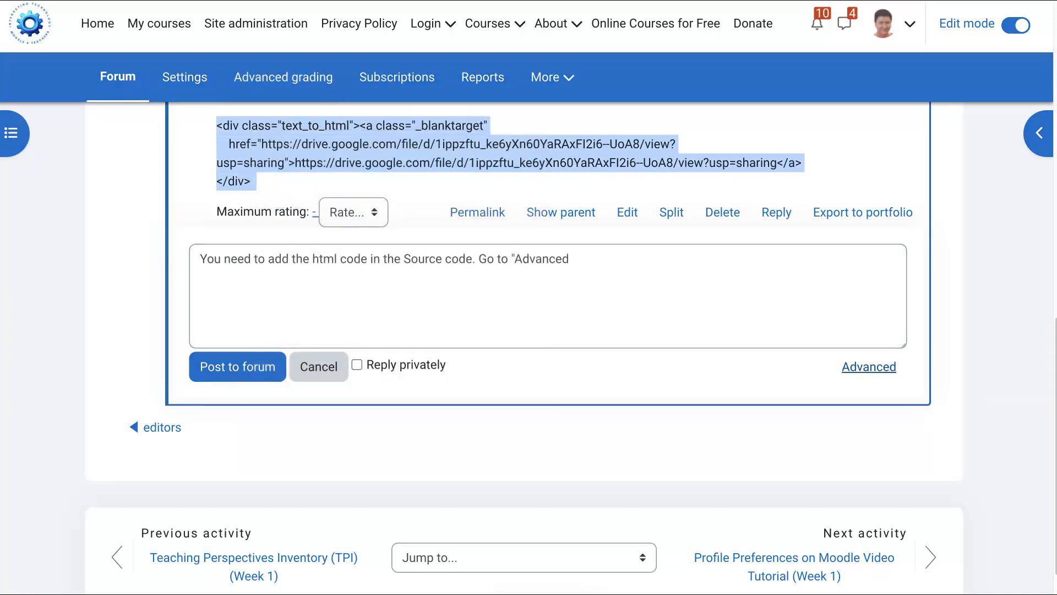
# Switch the quick reply to the Advanced form and look in the Tools menu for HTML editing.
pyautogui.click(869, 367)
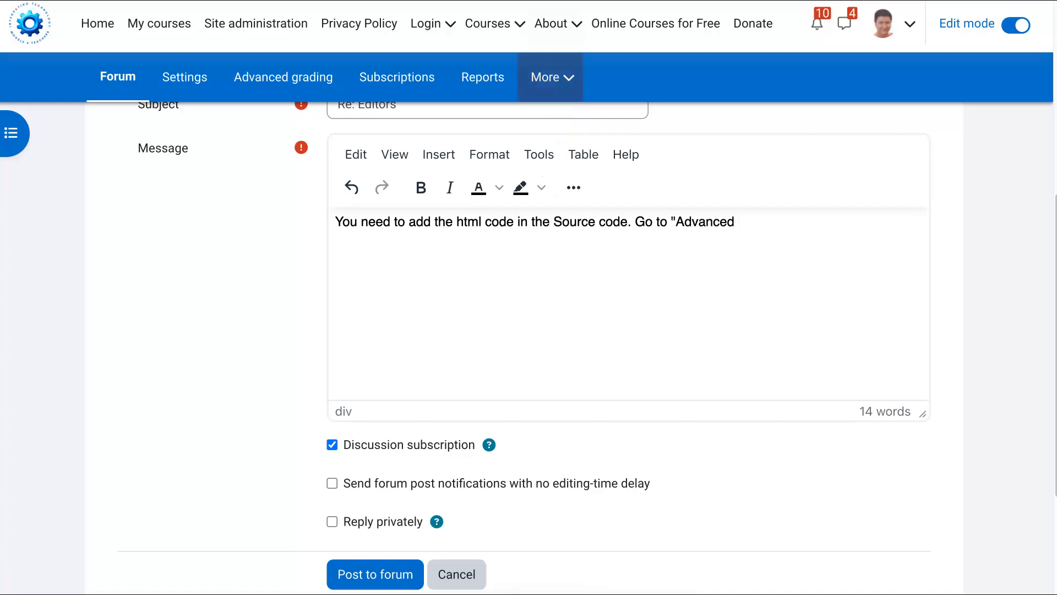
pyautogui.click(540, 154)
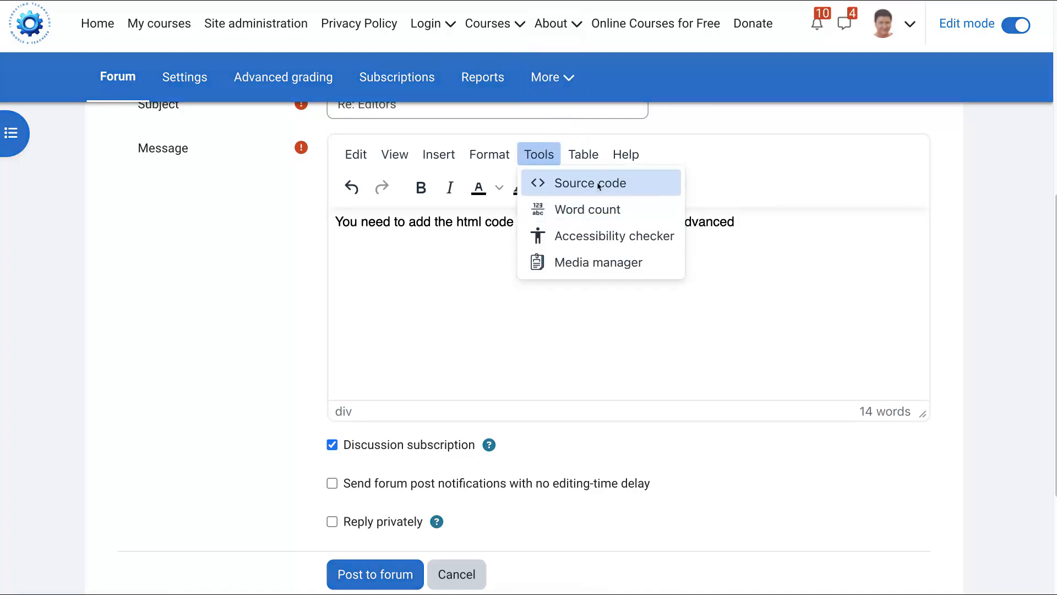
# Paste the copied Drive-link HTML into the reply's Source code view and check it.
pyautogui.click(589, 183)
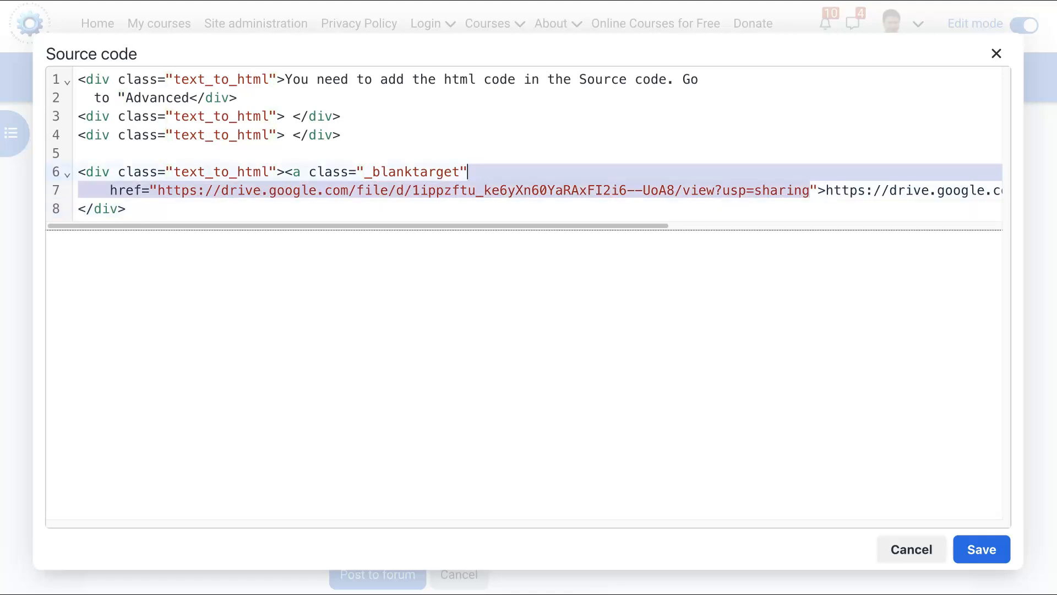
pyautogui.hscroll(3)
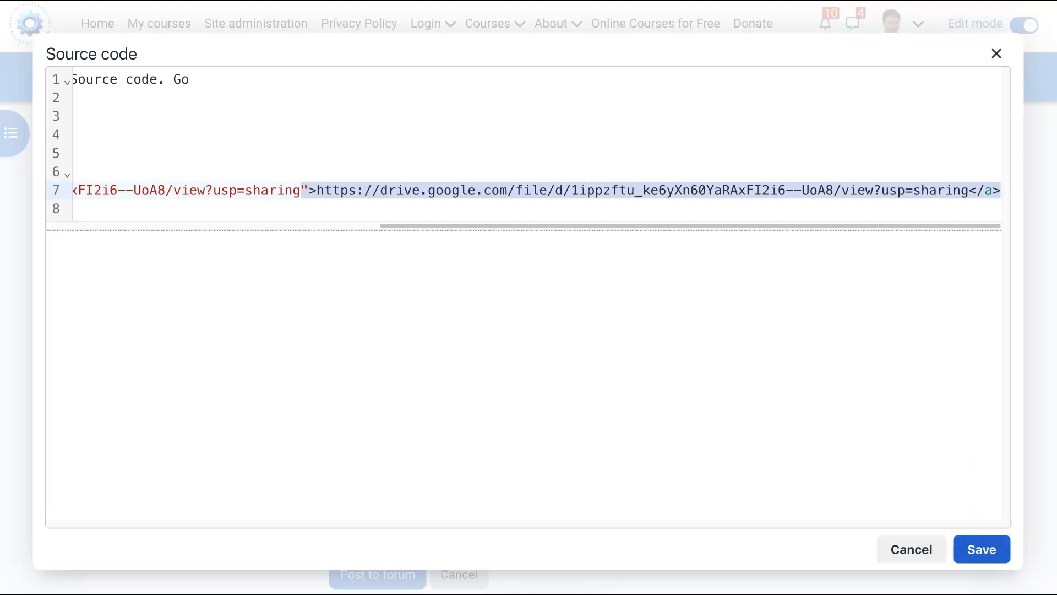
# Save the source code so the reply message shows a clickable Drive video link.
pyautogui.click(985, 549)
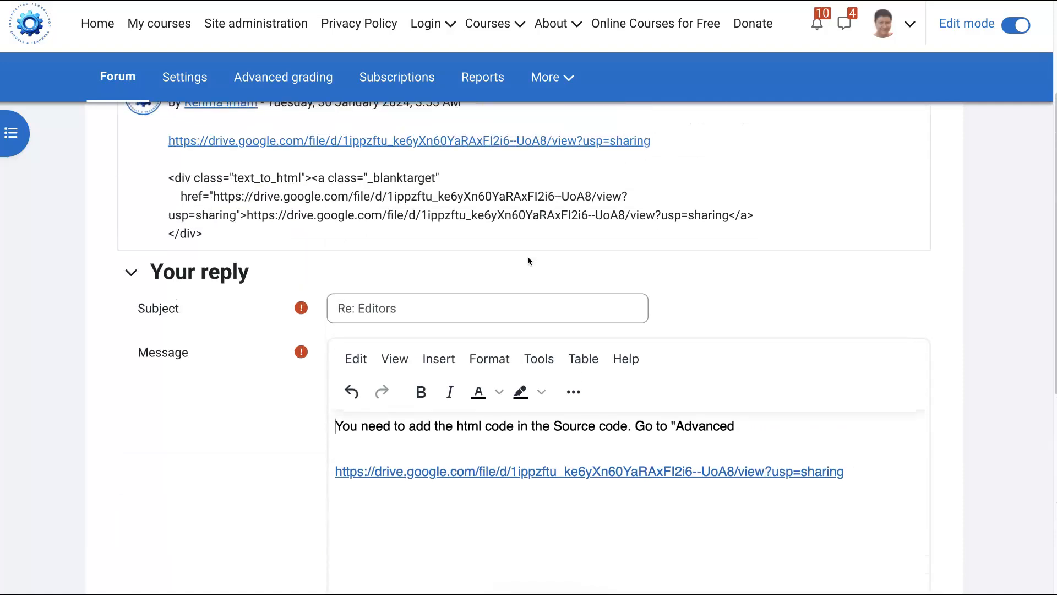
pyautogui.scroll(-3)
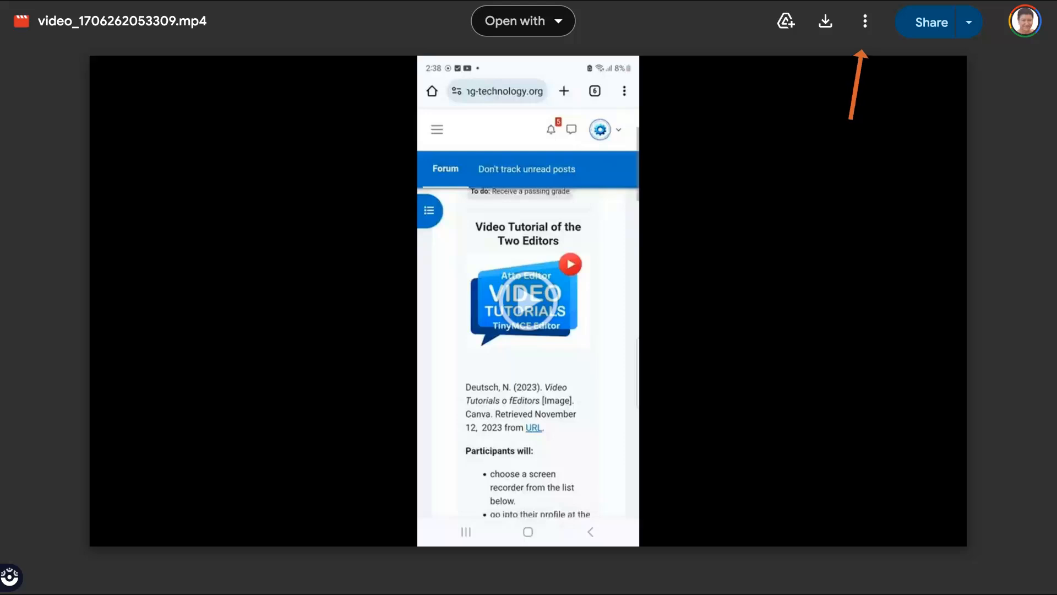
# In Drive's preview, use Embed item... and copy the video's iframe embed code.
pyautogui.click(865, 22)
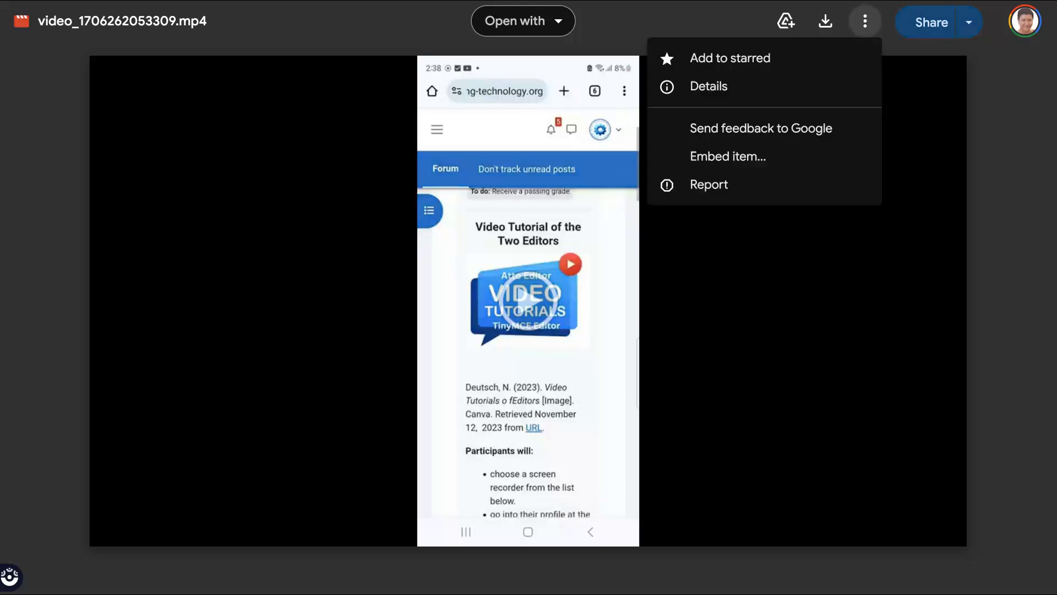
pyautogui.moveTo(728, 157)
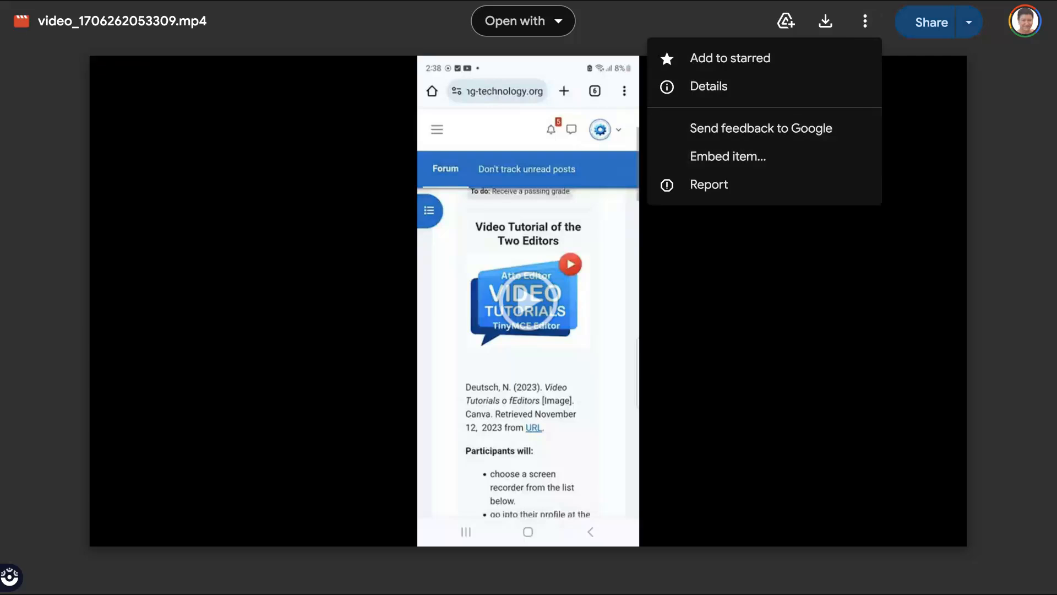
pyautogui.moveTo(762, 127)
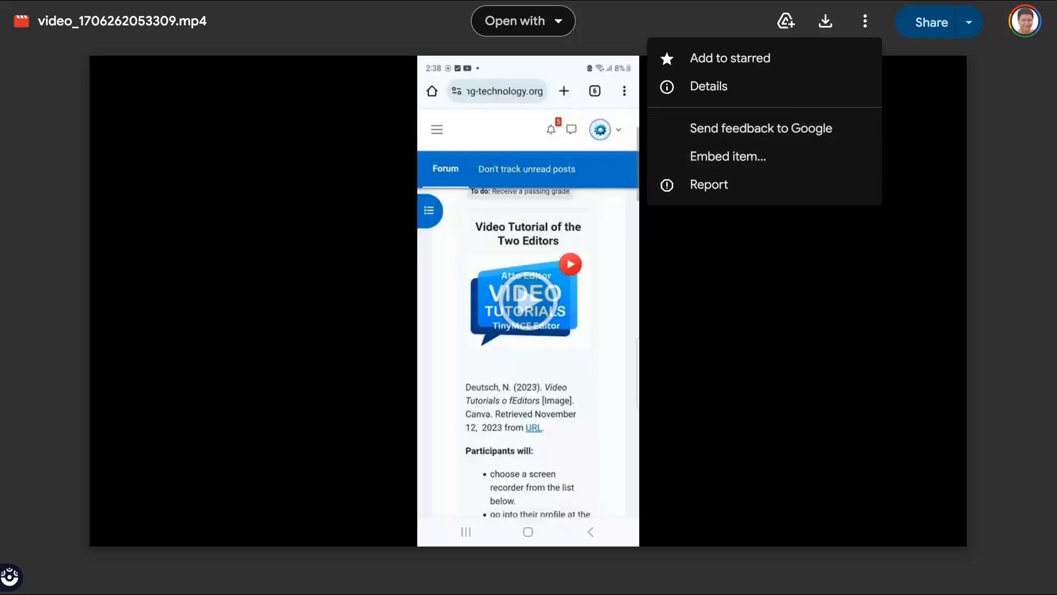
pyautogui.click(727, 157)
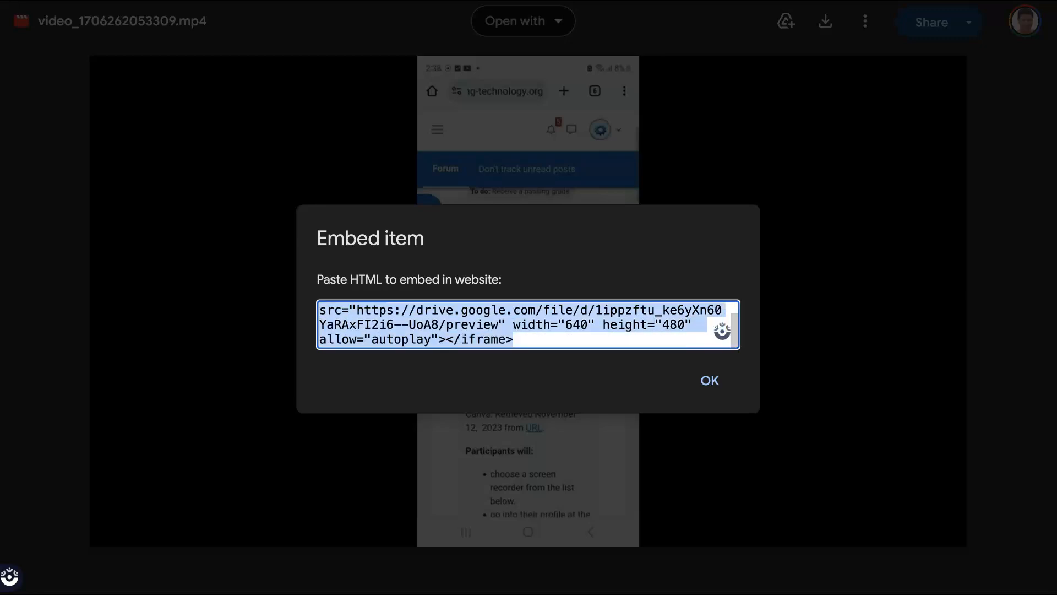
pyautogui.rightClick(509, 339)
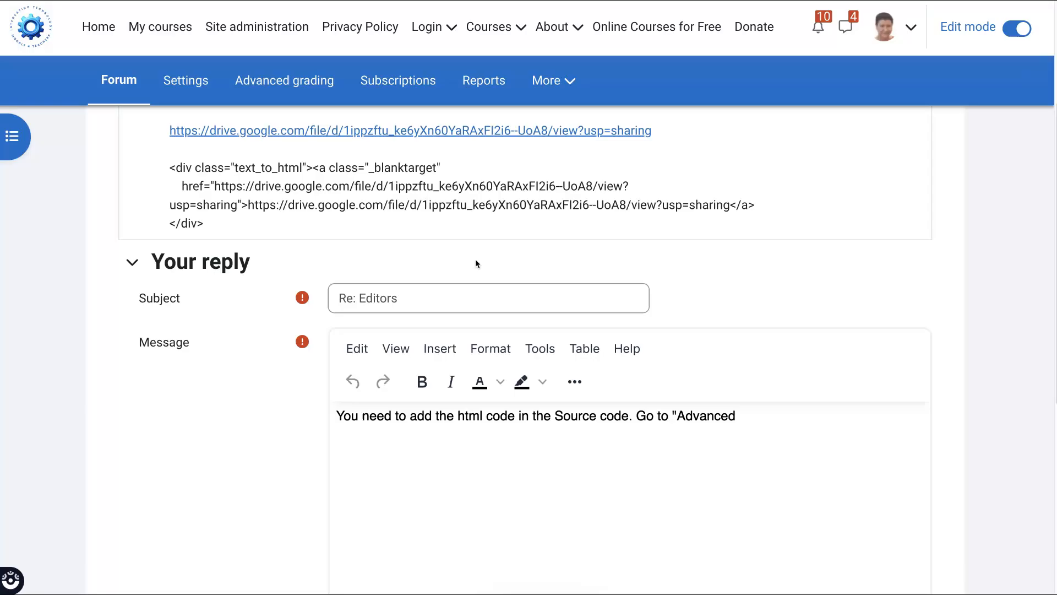
pyautogui.moveTo(161, 27)
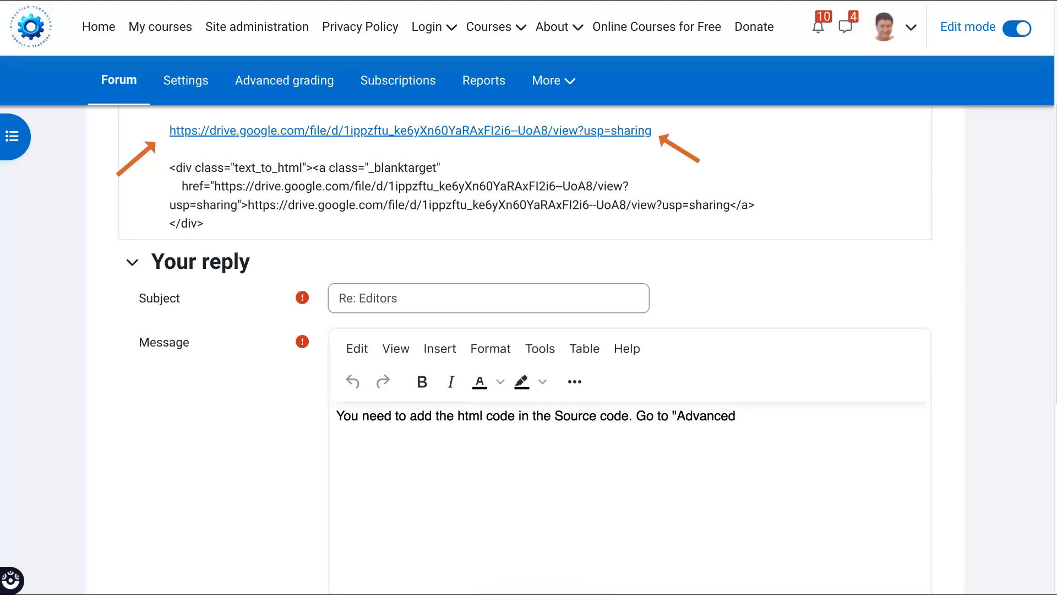
# Scroll to the earlier post holding the Drive link and HTML snippet to edit it.
pyautogui.scroll(-3)
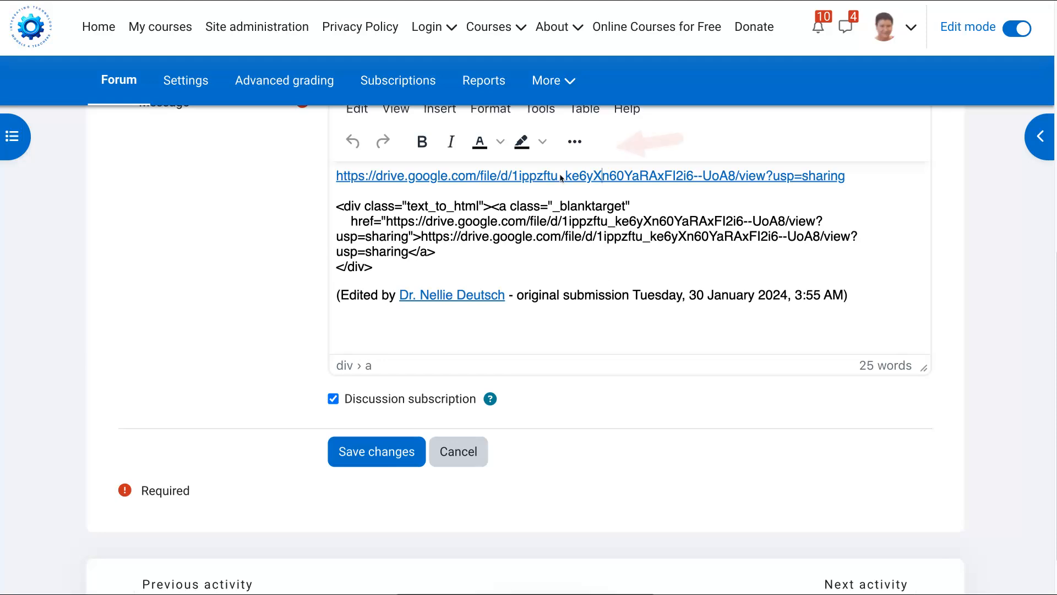
# Expand the editor toolbar, review the Drive link's URL settings and confirm with Update link.
pyautogui.click(573, 142)
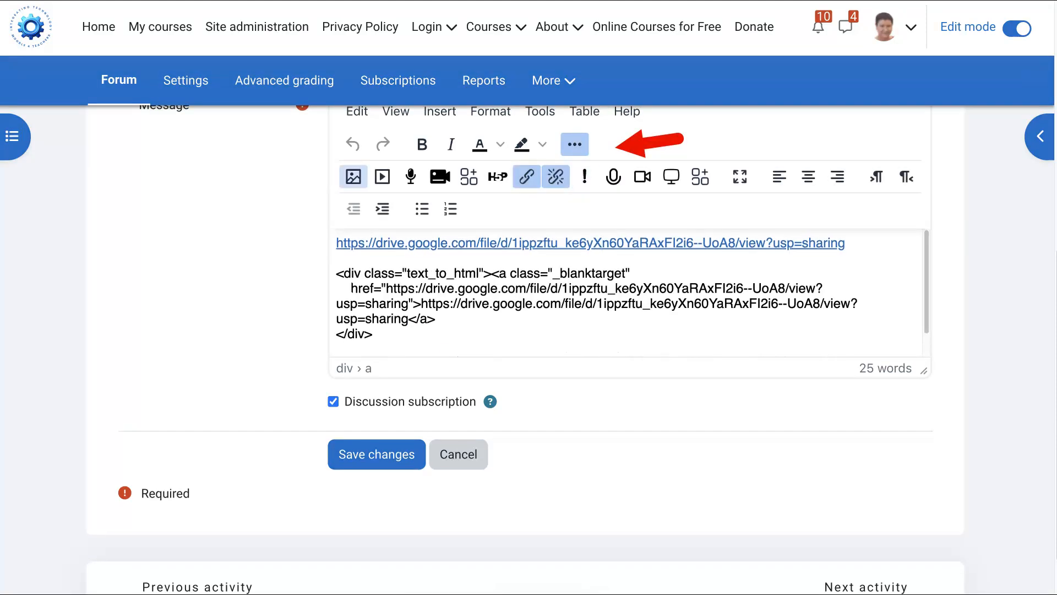
pyautogui.click(526, 176)
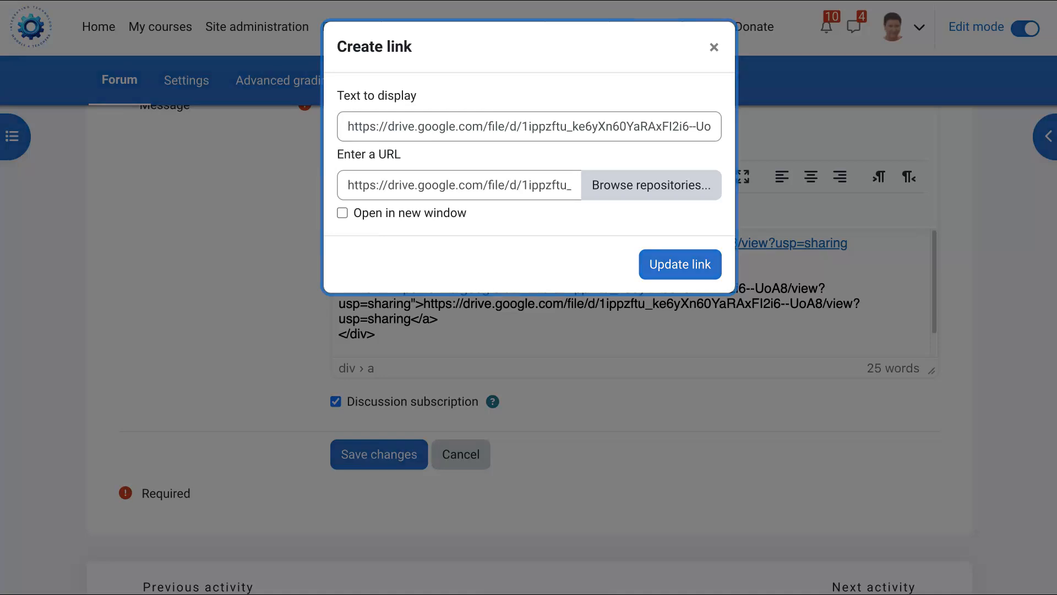
pyautogui.click(341, 213)
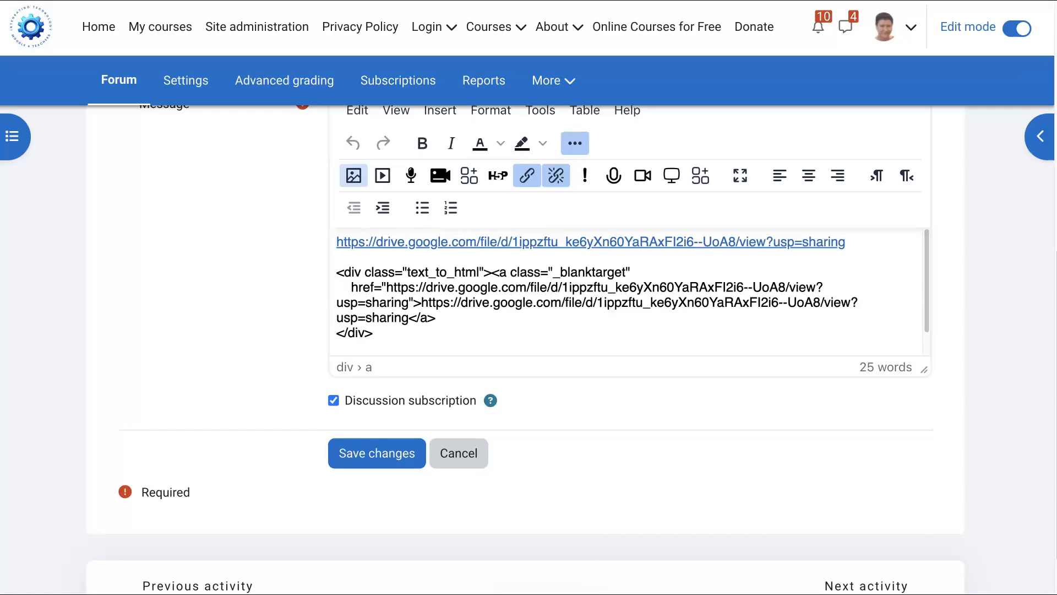
# Remove the literal HTML snippet from the message and view the post's Source code.
pyautogui.click(527, 175)
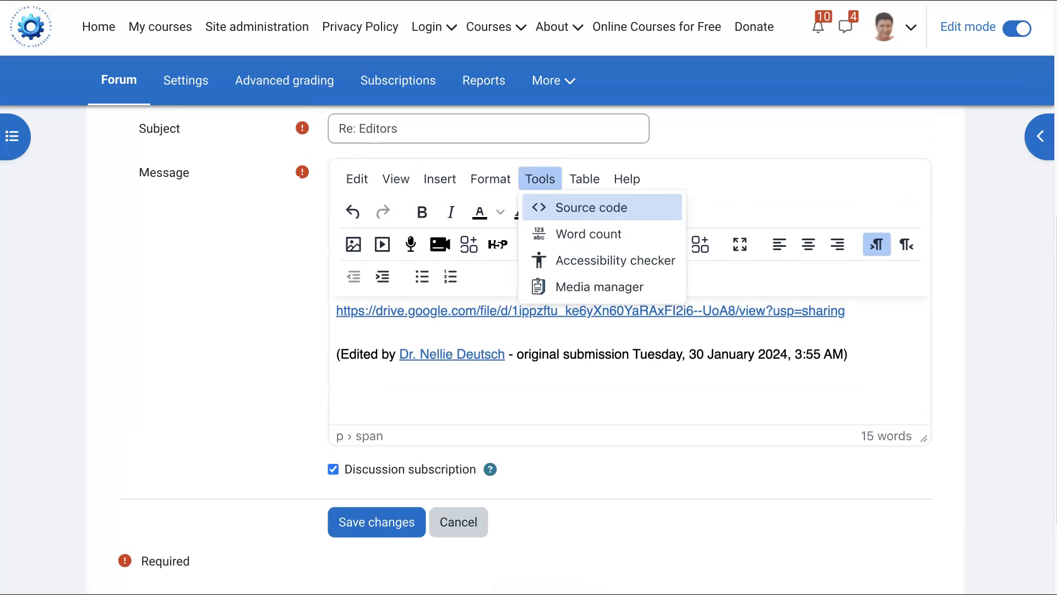
pyautogui.click(590, 207)
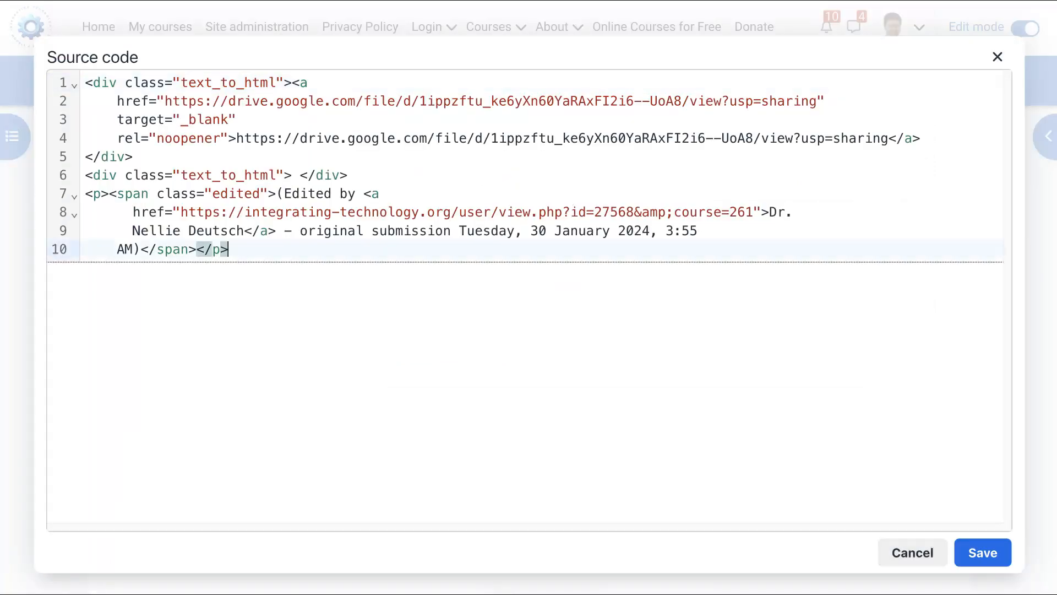
# Add an iframe to the Drive /preview URL, width 440 and height 280, and save the source.
pyautogui.press('Enter')
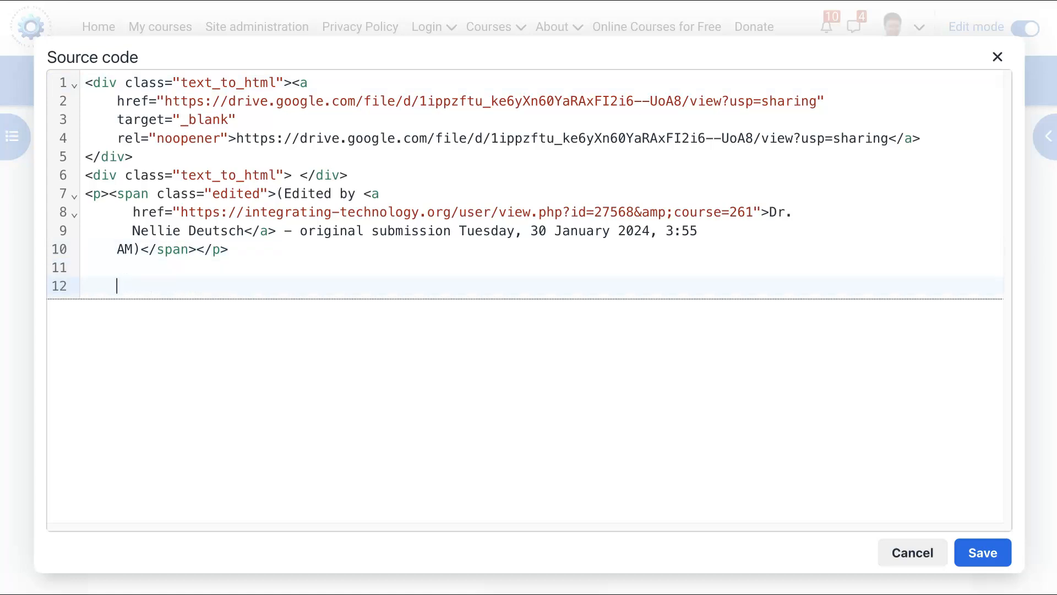
pyautogui.write('<iframe src="https://drive.google.com/file/d/1ippzftu_ke6yXn60YaRAxFI2i6--UoA8/preview" width="640" height="480" allow="autoplay"></iframe>')
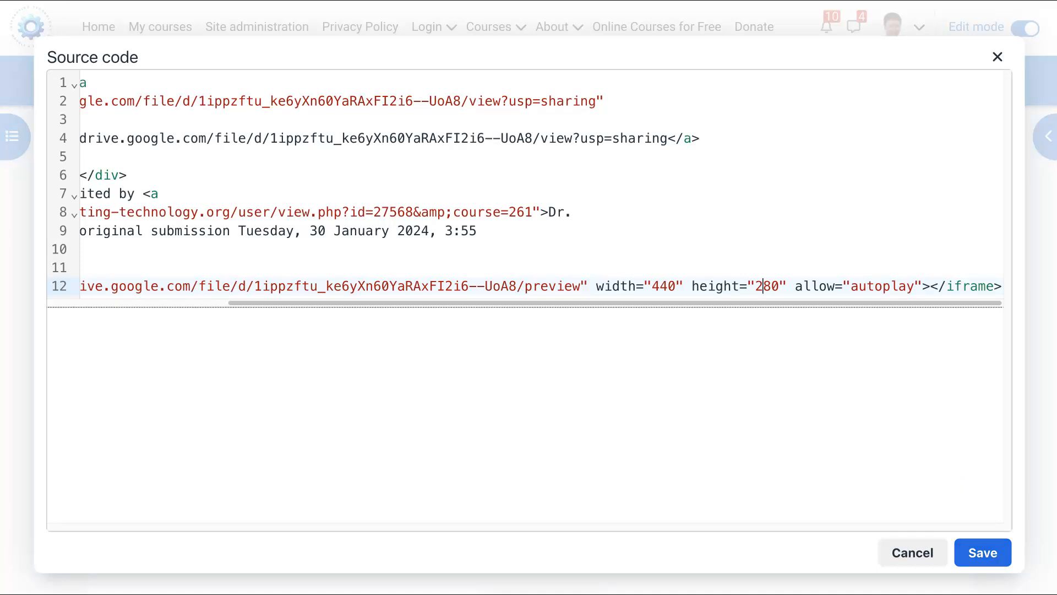
pyautogui.click(984, 553)
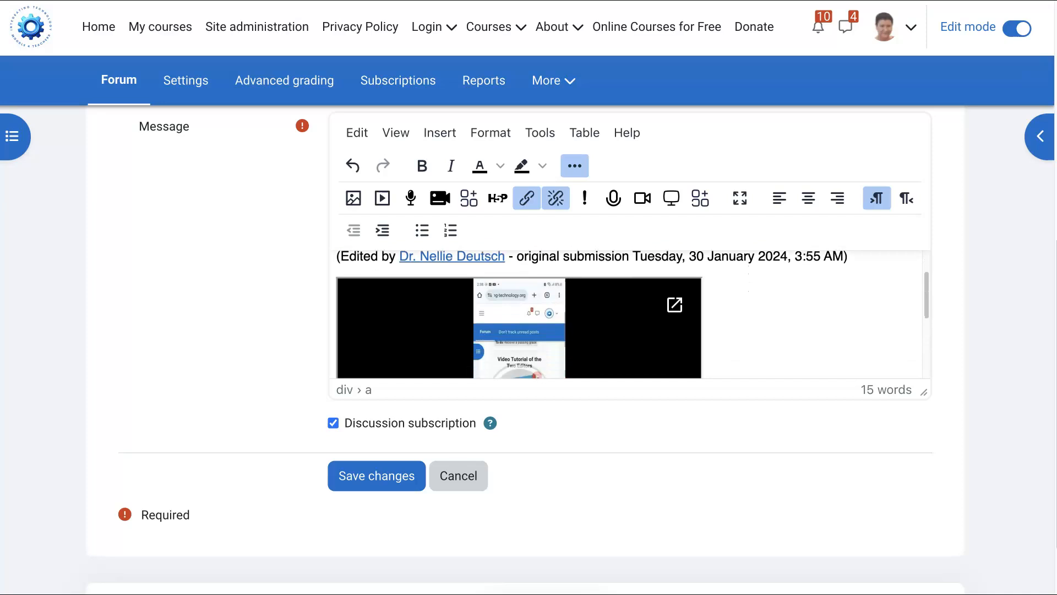
pyautogui.moveTo(505, 300)
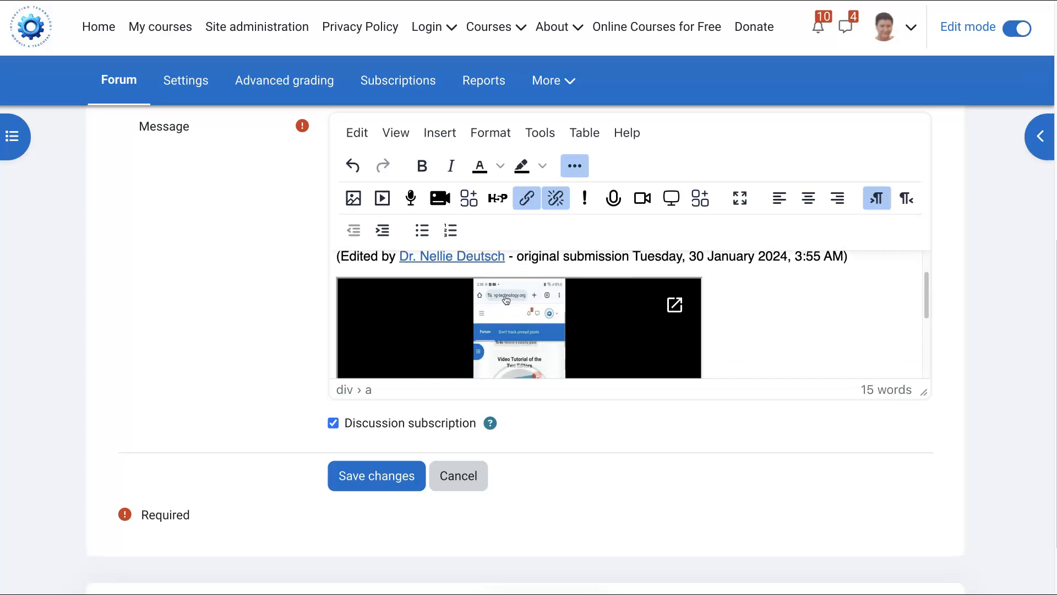
# Save changes so the post shows the embedded Drive video below the edit note.
pyautogui.scroll(-3)
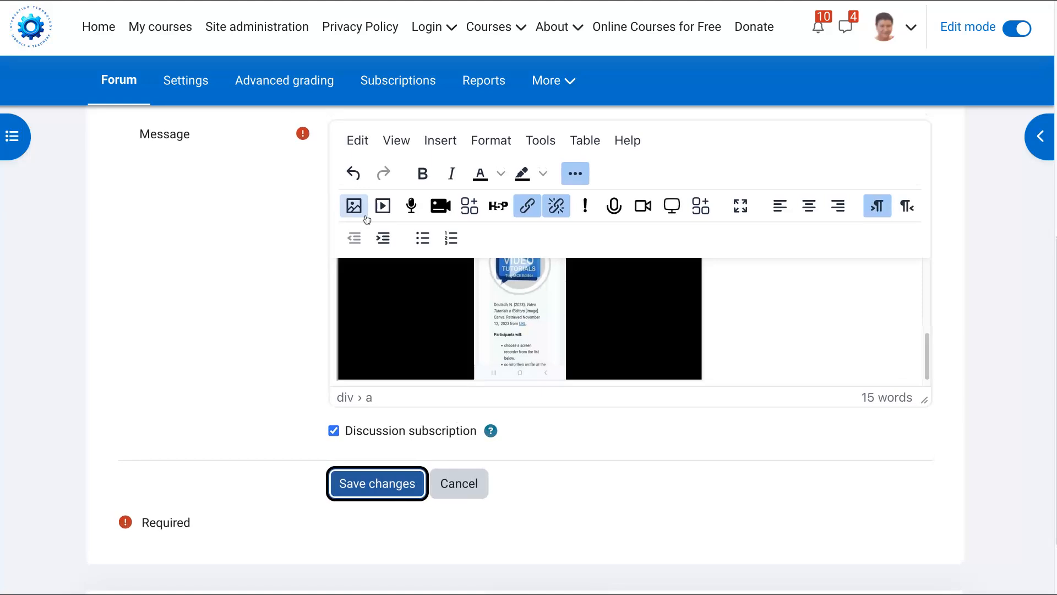
pyautogui.click(376, 483)
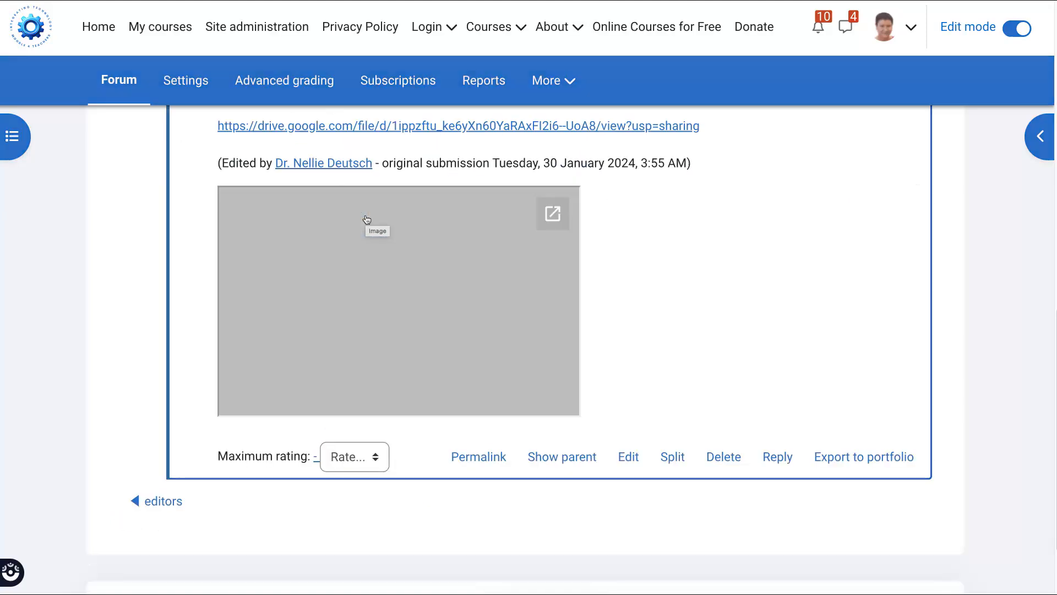
# Rate the post 100 from the rating dropdown and start a reply beneath it.
pyautogui.click(355, 456)
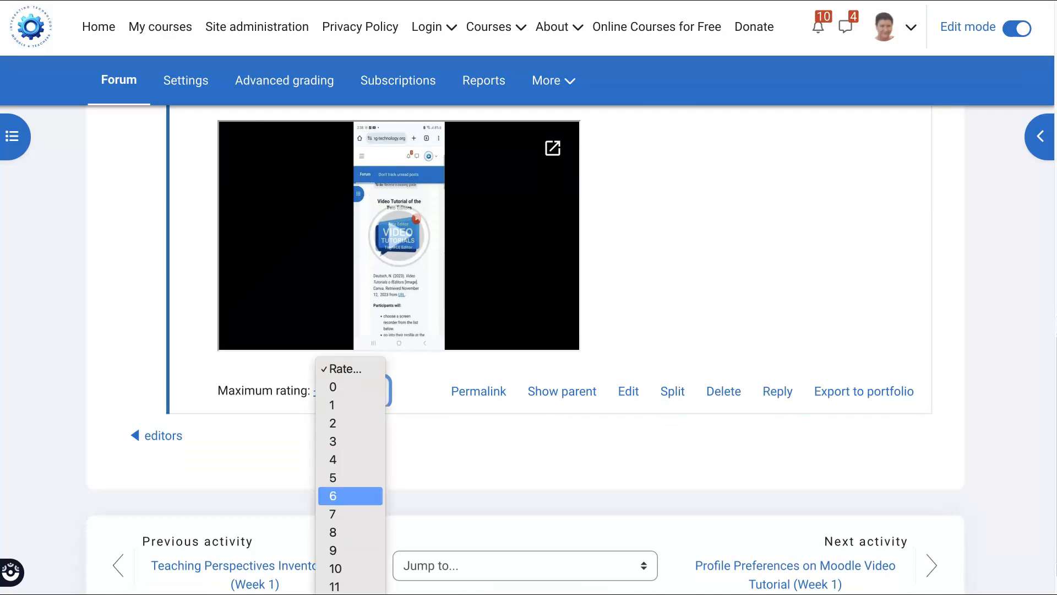
pyautogui.scroll(-3)
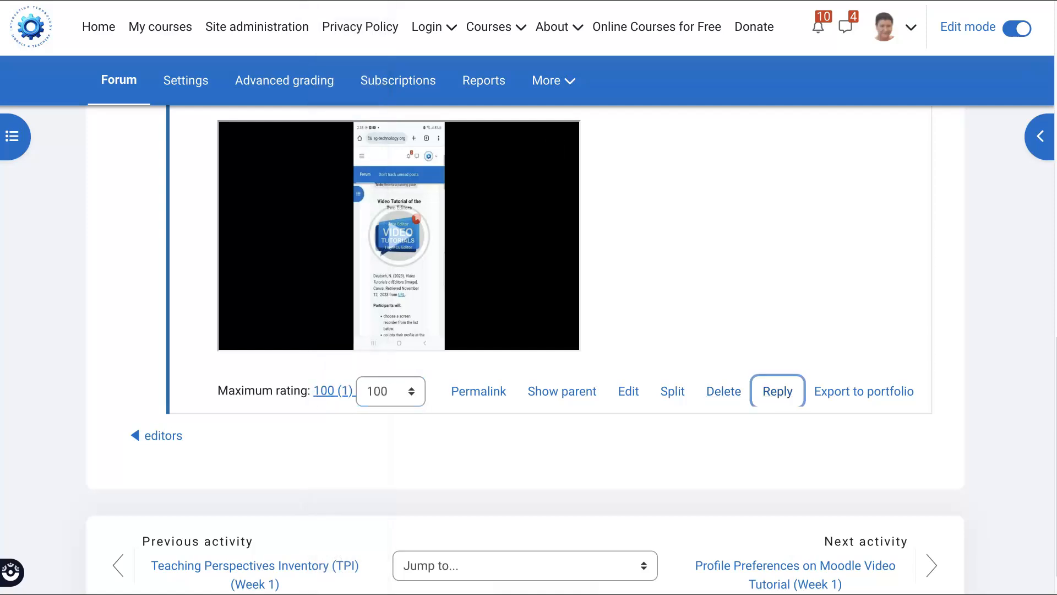
pyautogui.click(778, 391)
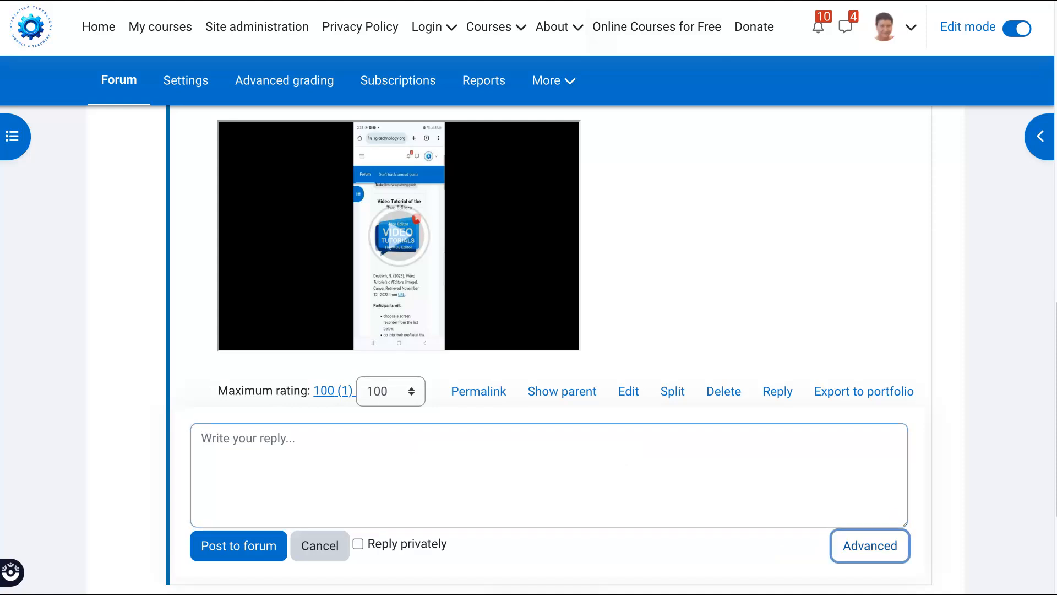
# Switch to the Advanced reply form and expose the editor's extended Tools menu.
pyautogui.click(870, 545)
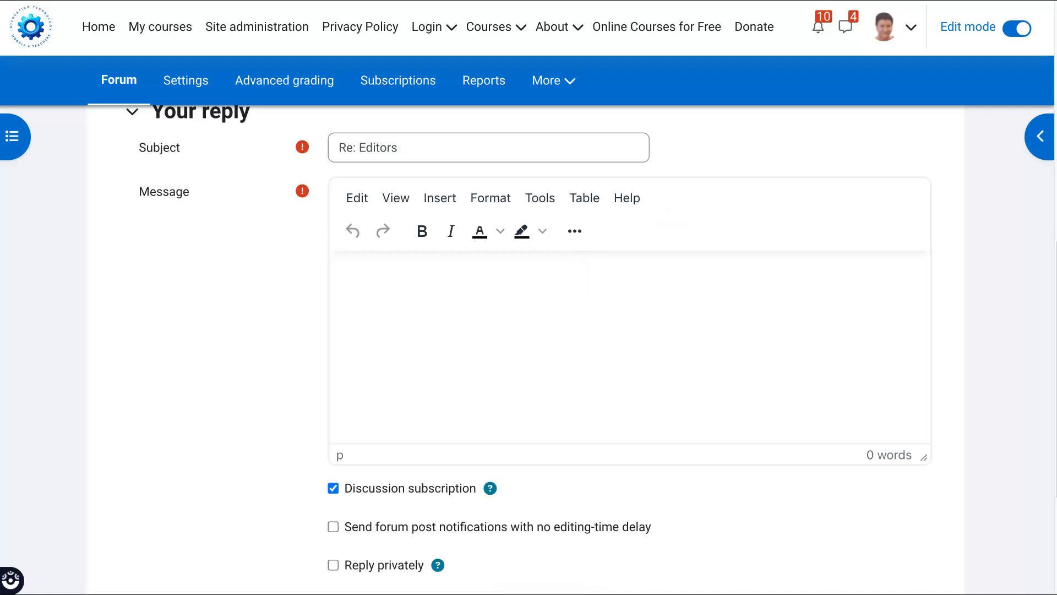
pyautogui.click(575, 231)
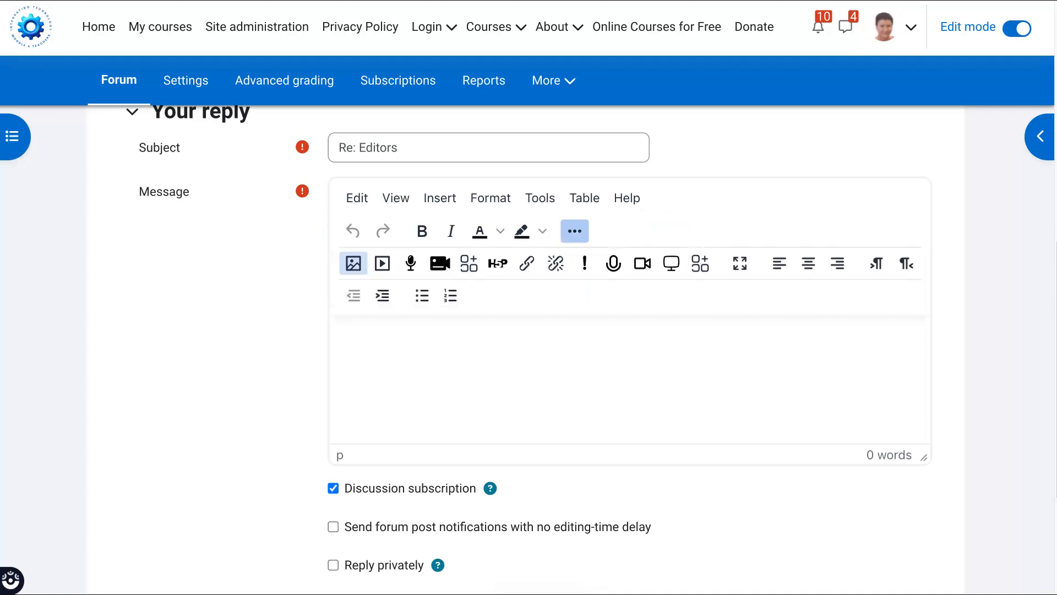
pyautogui.moveTo(527, 264)
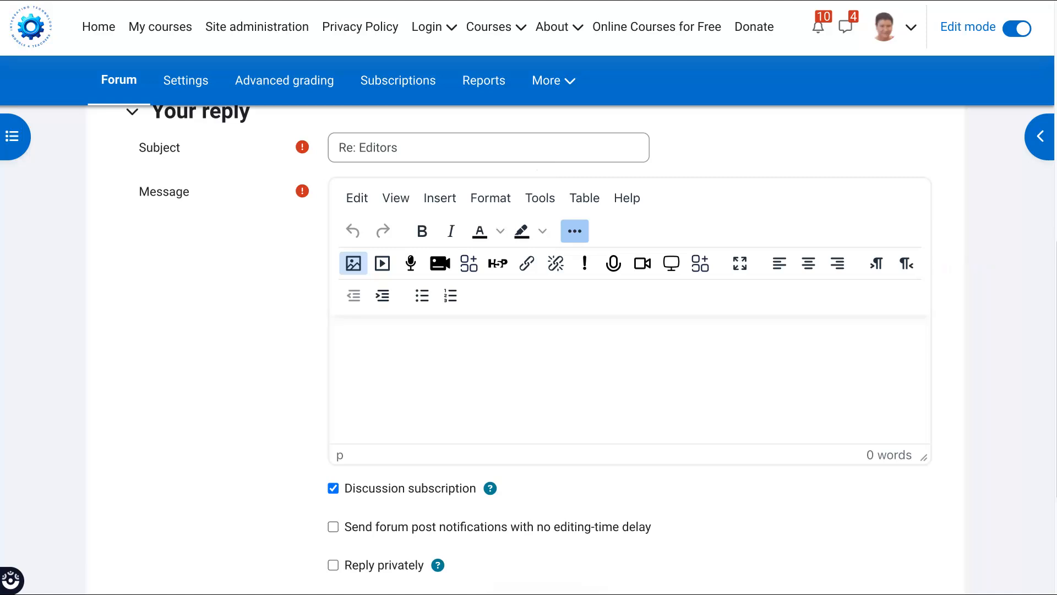
pyautogui.click(540, 199)
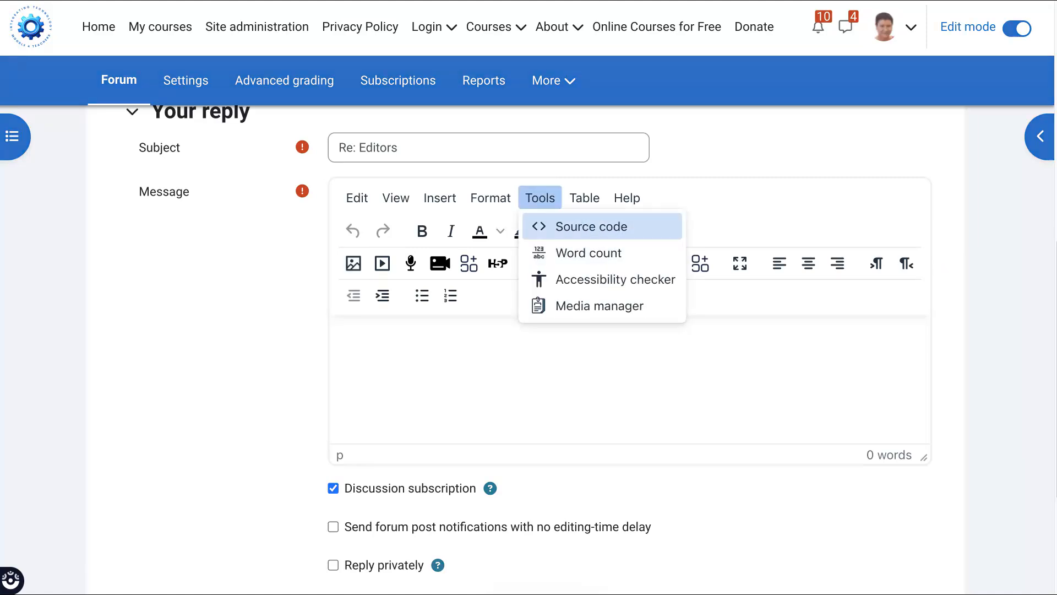
# Embed the Google Drive video via an <iframe> in the reply's source code with width 100.
pyautogui.click(590, 227)
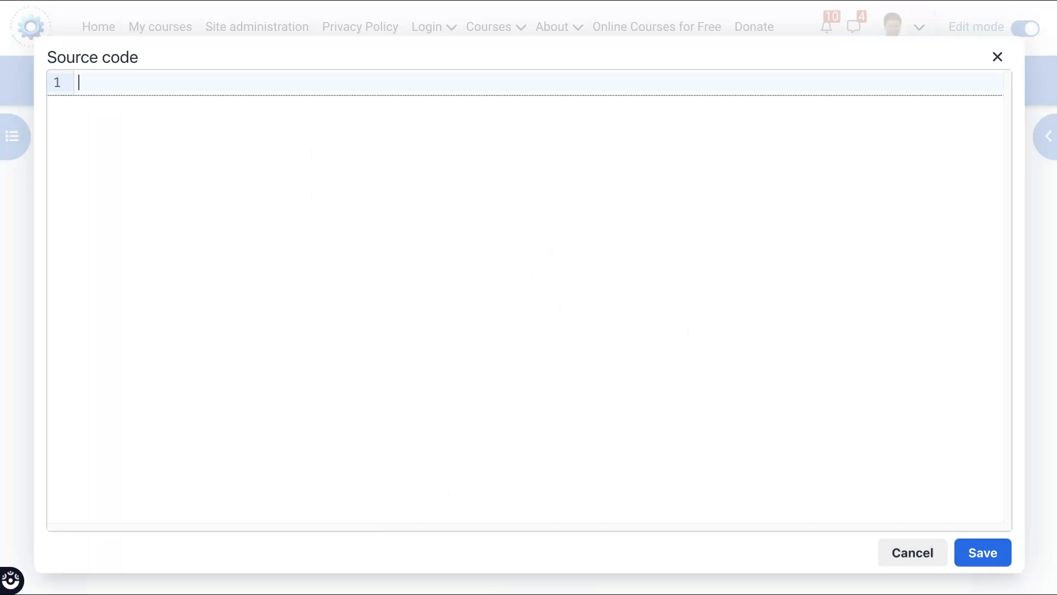
pyautogui.write('<iframe src="https://drive.google.com/file/d/1ippzftu_ke6yXn60YaRAxFI2i6--UoA8/preview" width="640" height="480" allow="autoplay"></iframe>')
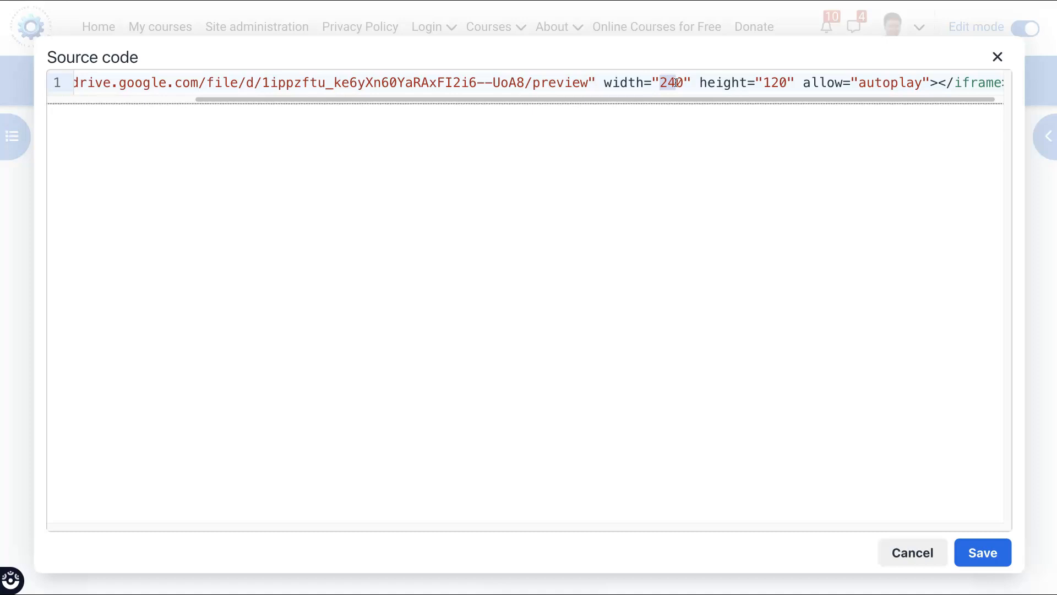
pyautogui.write('100')
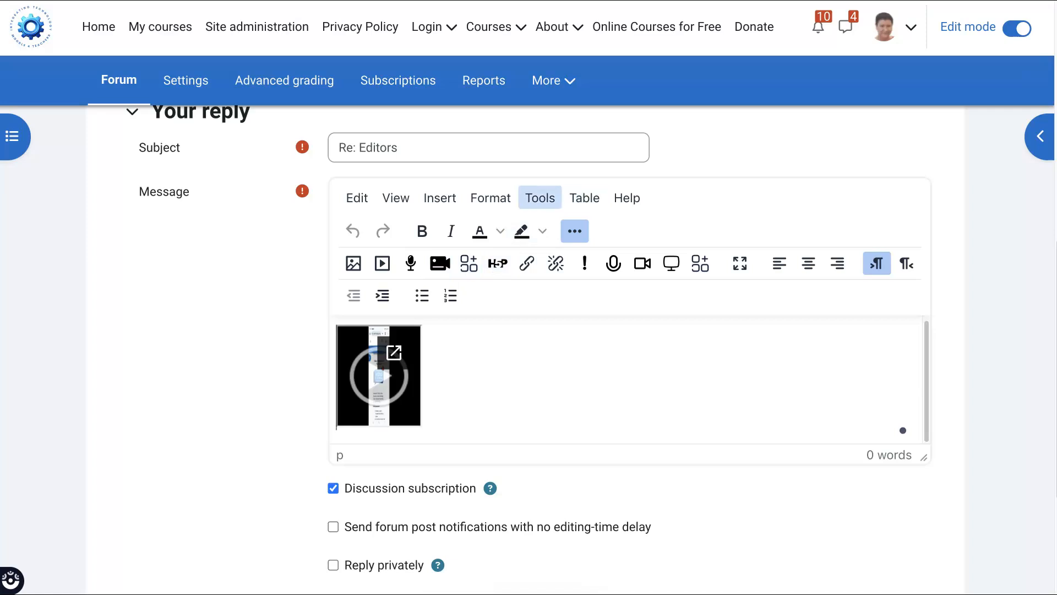
# Re-save the reply's iframe source code so the Drive video displays larger.
pyautogui.click(575, 231)
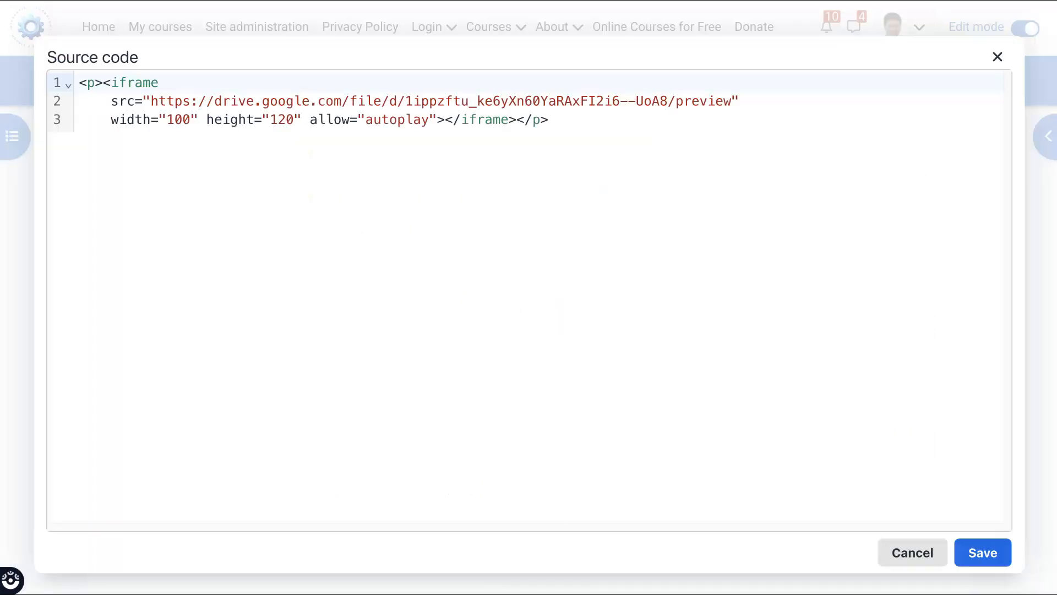
pyautogui.click(163, 120)
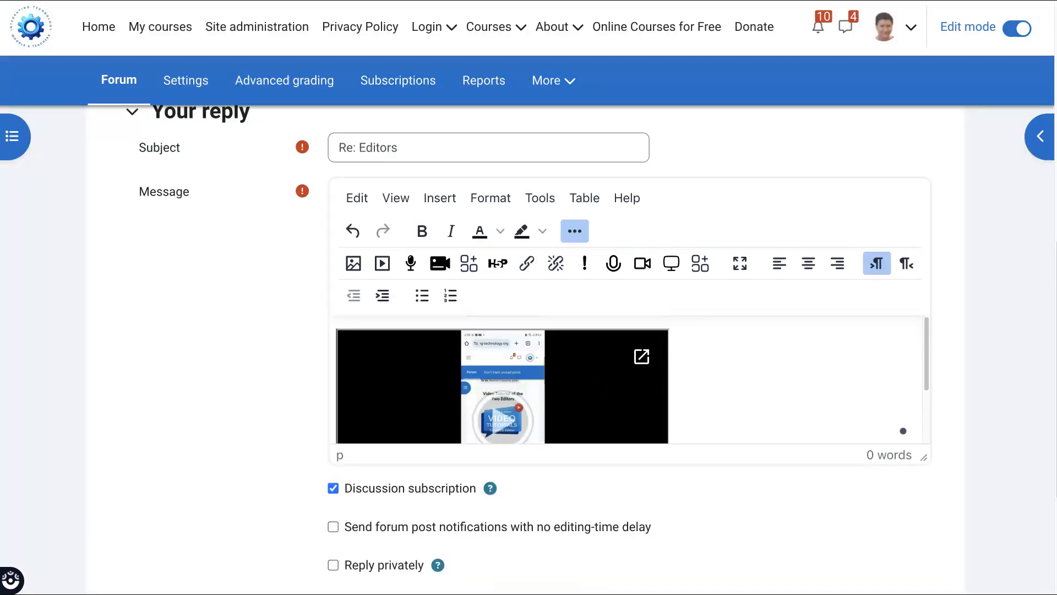
pyautogui.scroll(-3)
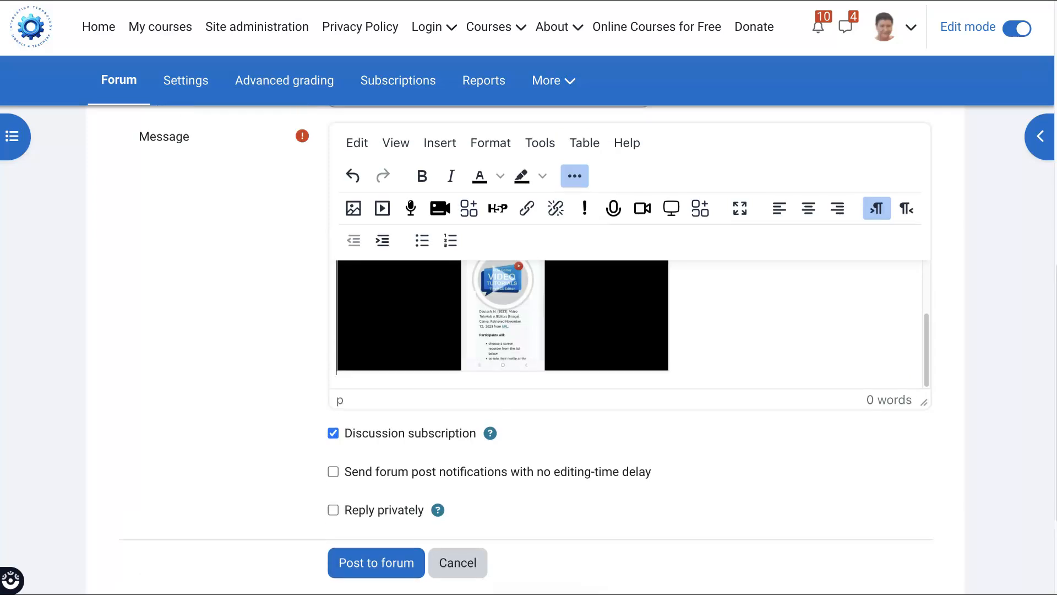
pyautogui.scroll(-3)
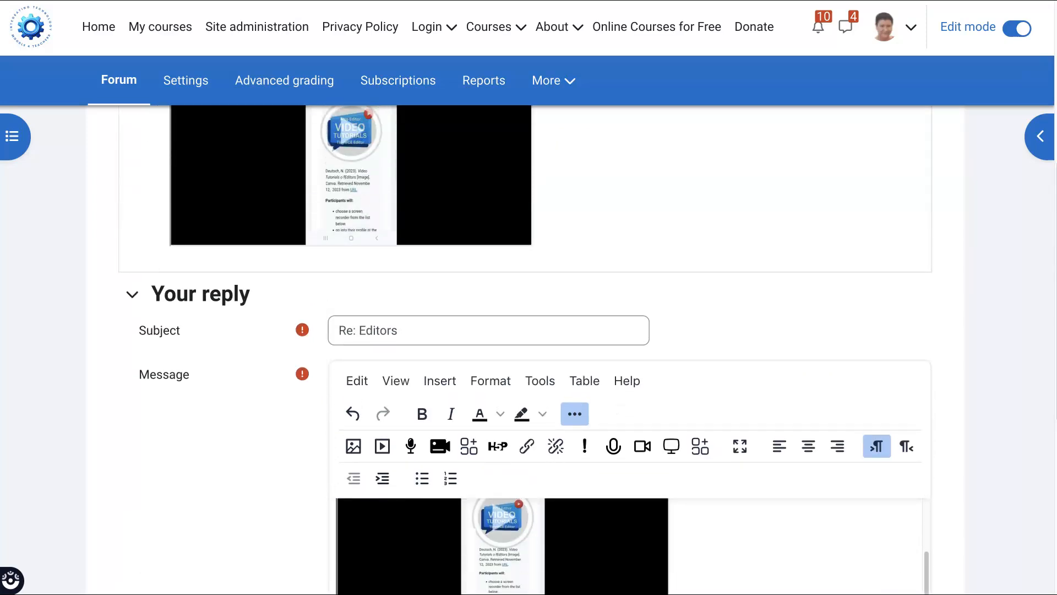